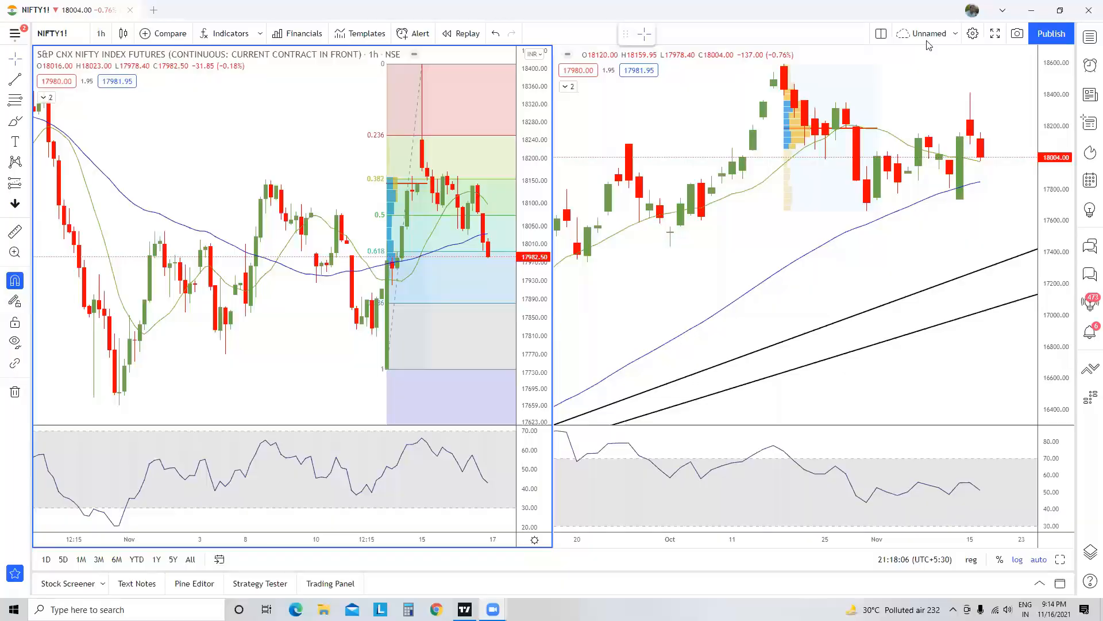
mouse_move(927, 36)
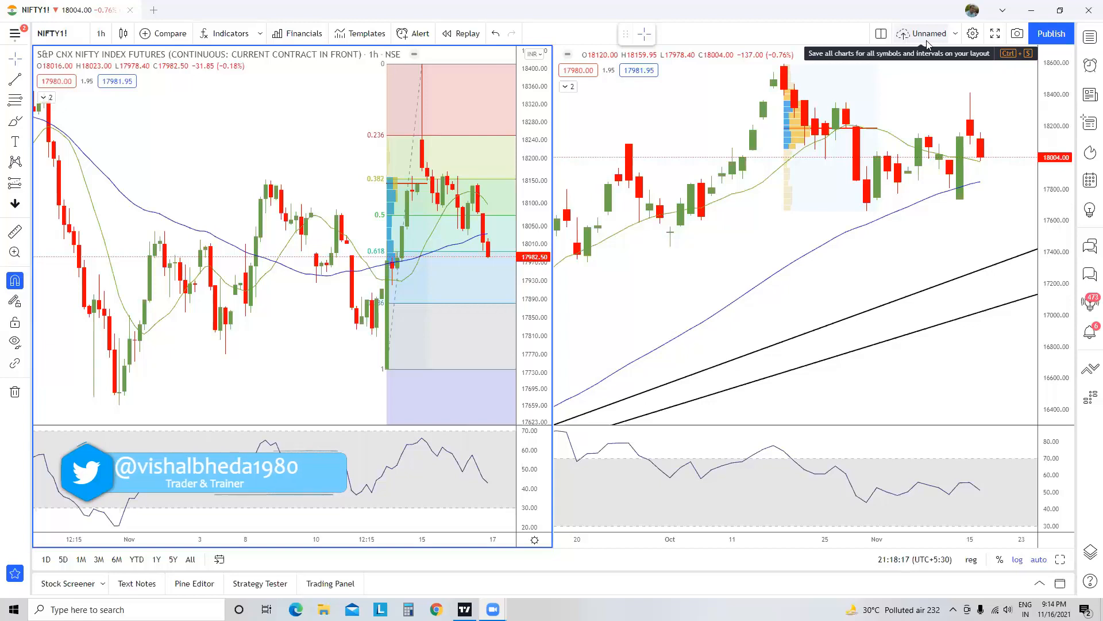
mouse_move(939, 126)
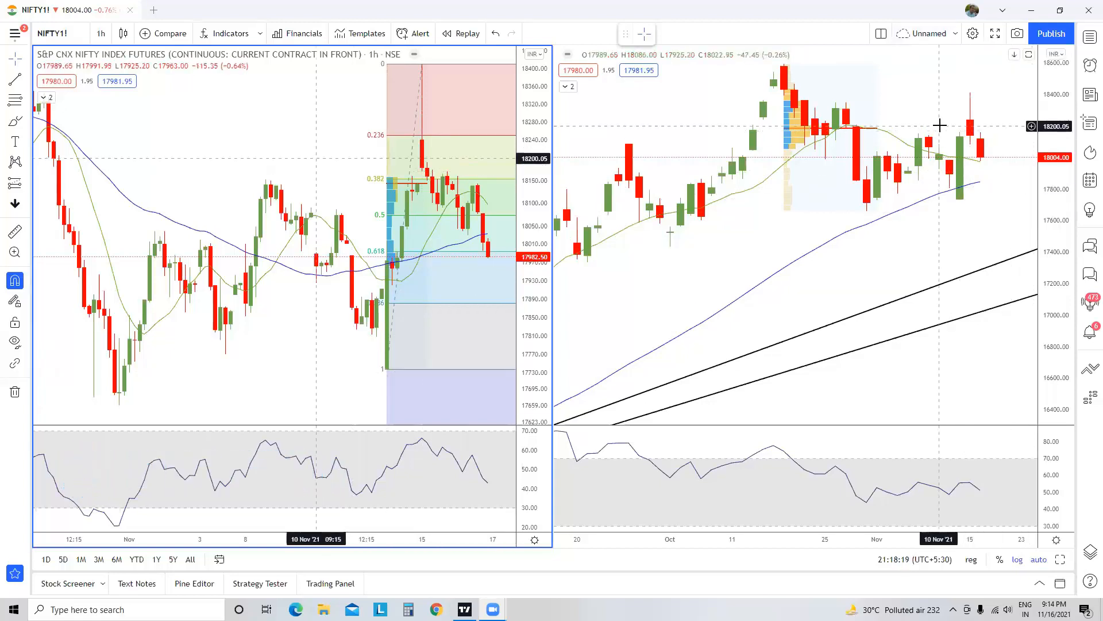
mouse_move(475, 265)
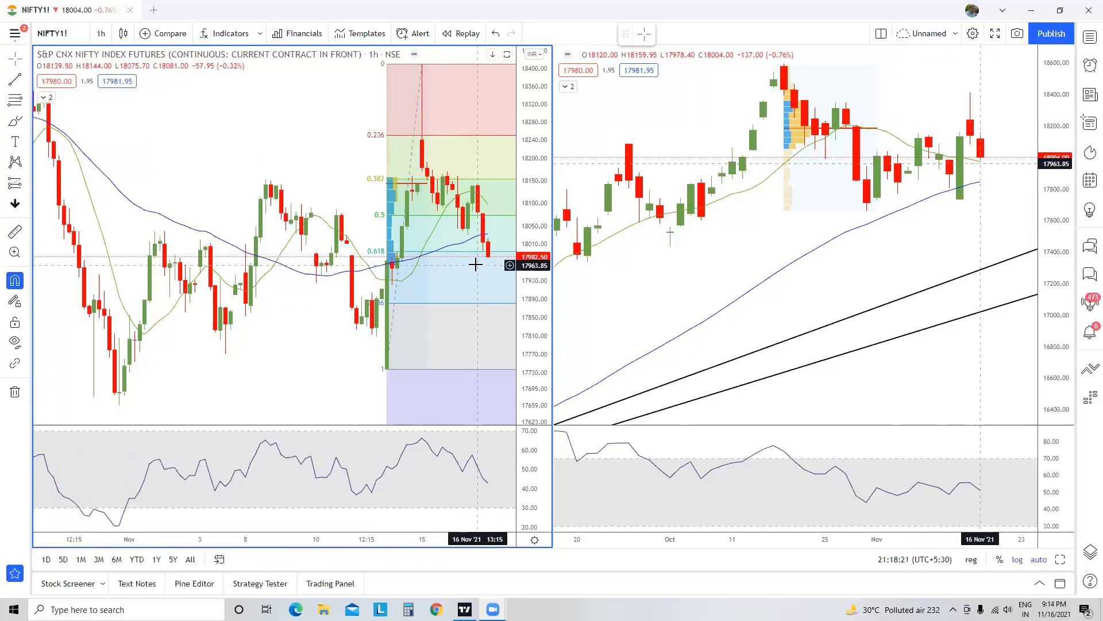
mouse_move(922, 214)
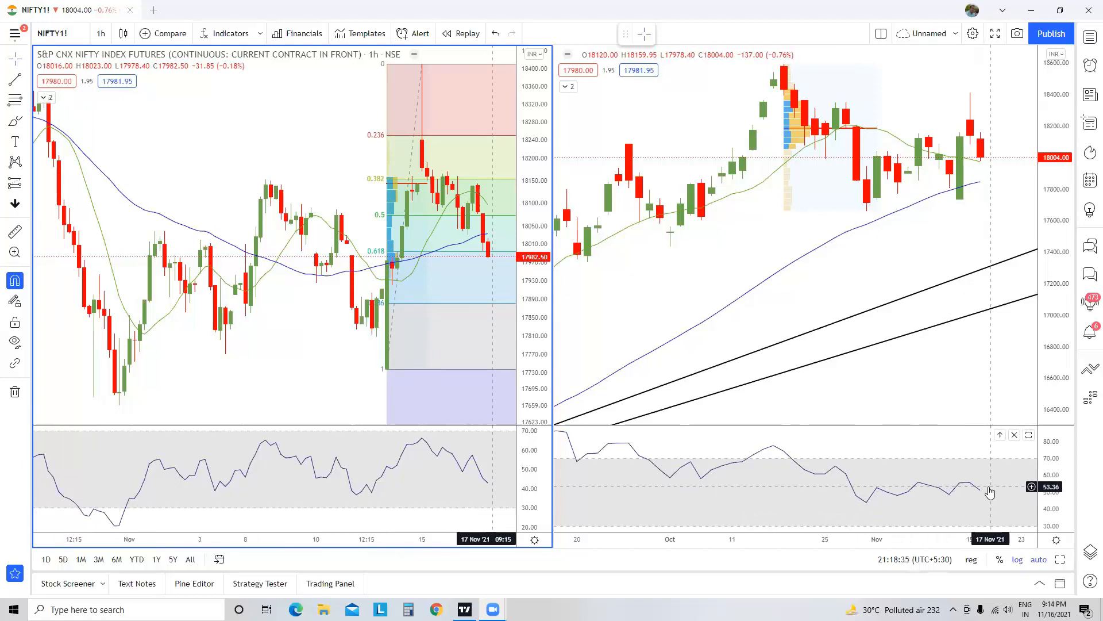
mouse_move(483, 201)
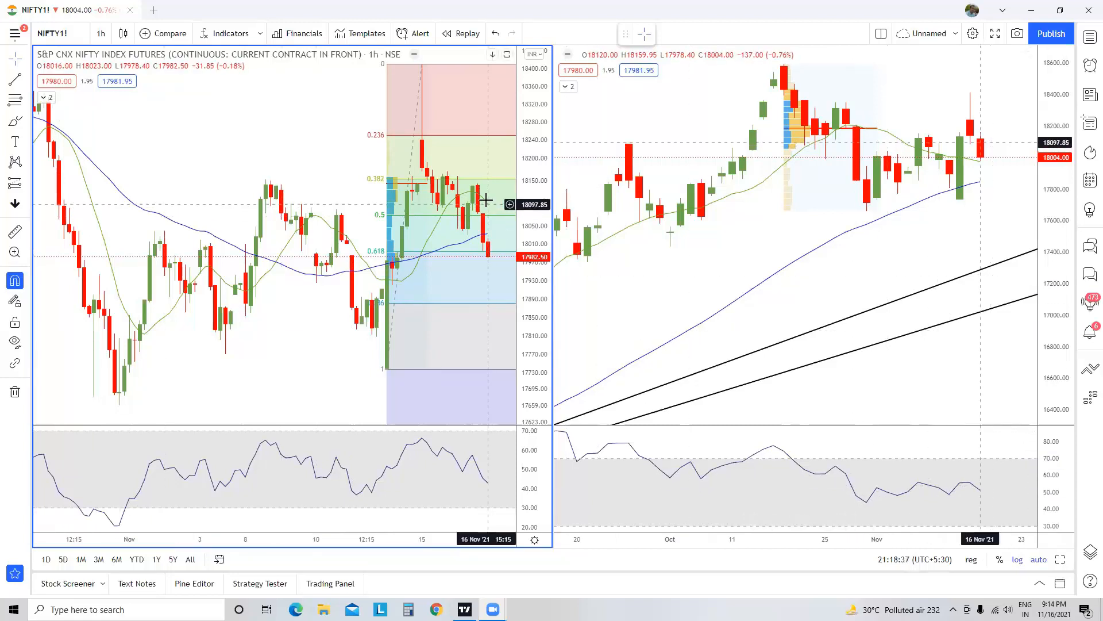
mouse_move(490, 272)
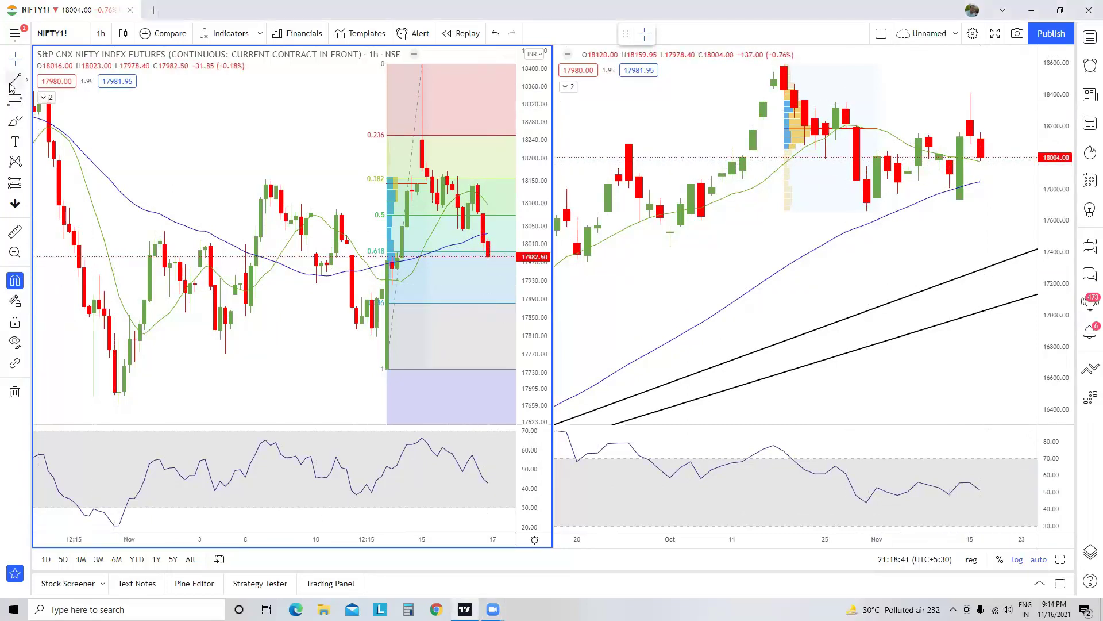
mouse_move(370, 479)
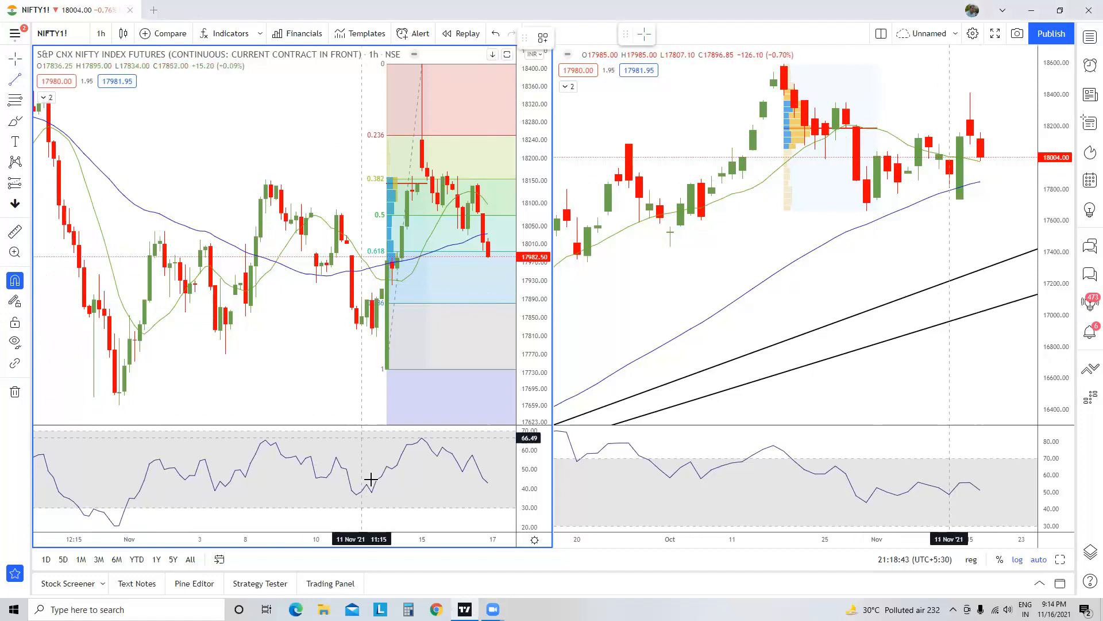
Step: Show the NSE index watchlist beside the two NIFTY futures charts
drag(371, 492, 493, 468)
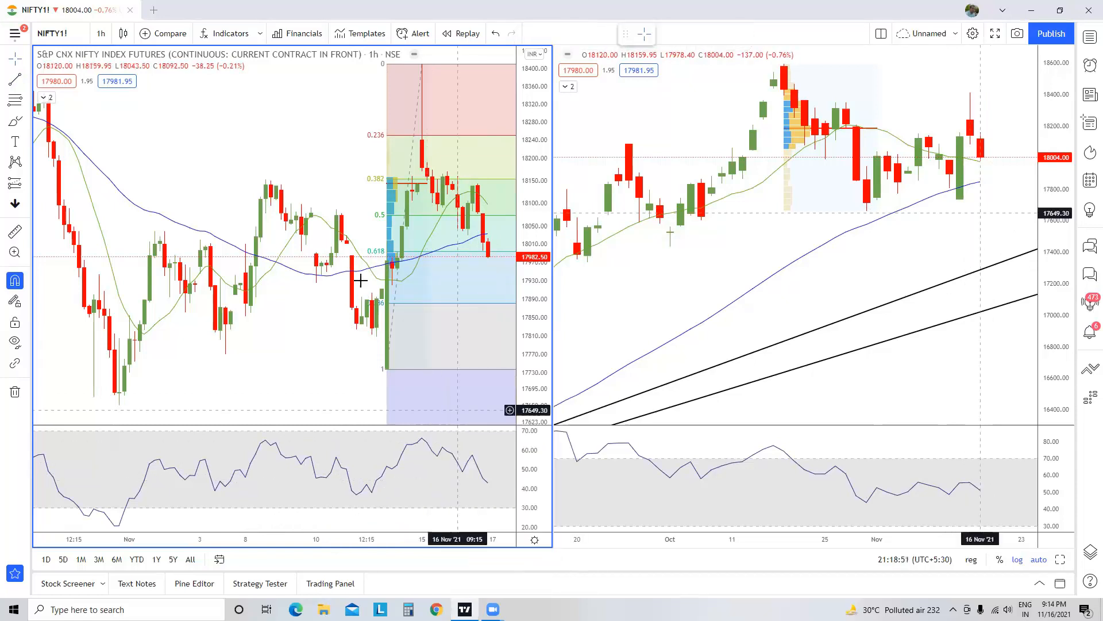
mouse_move(408, 256)
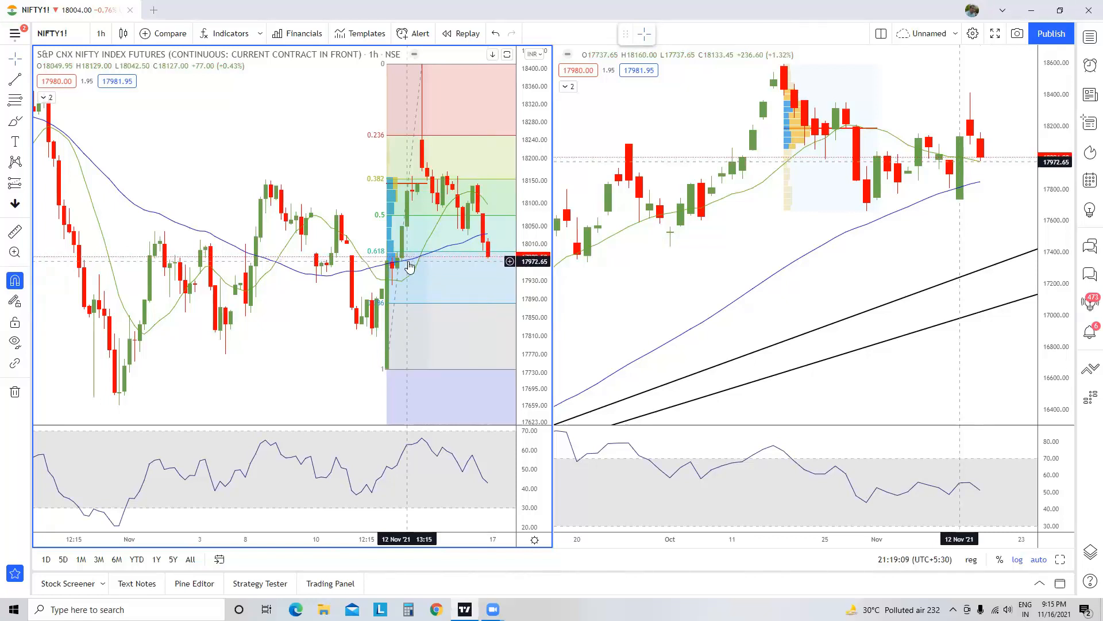
mouse_move(410, 254)
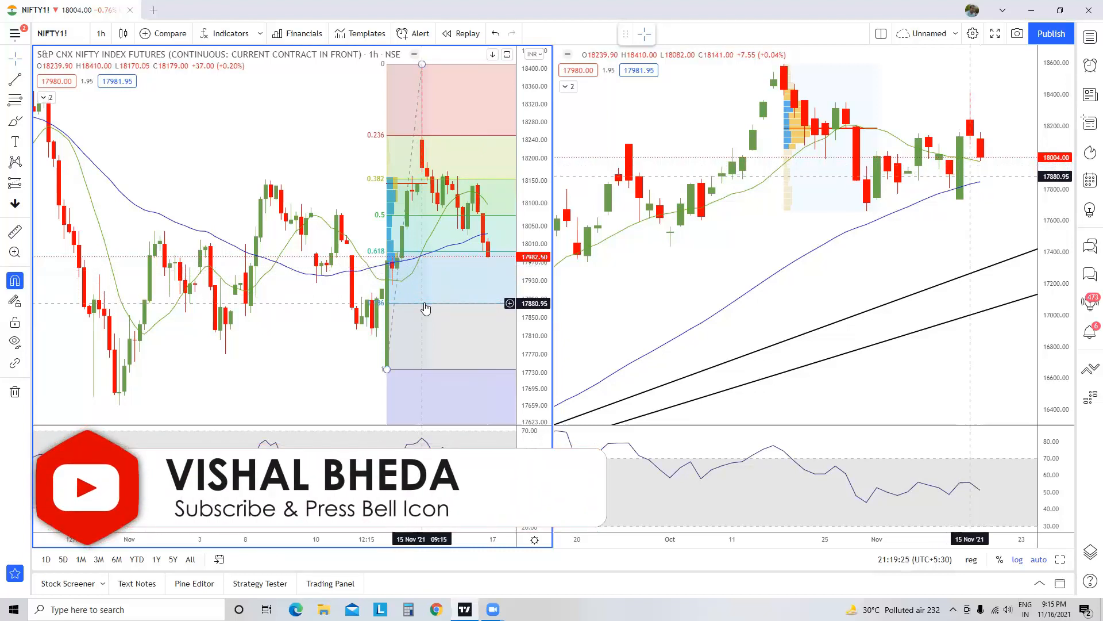
mouse_move(480, 263)
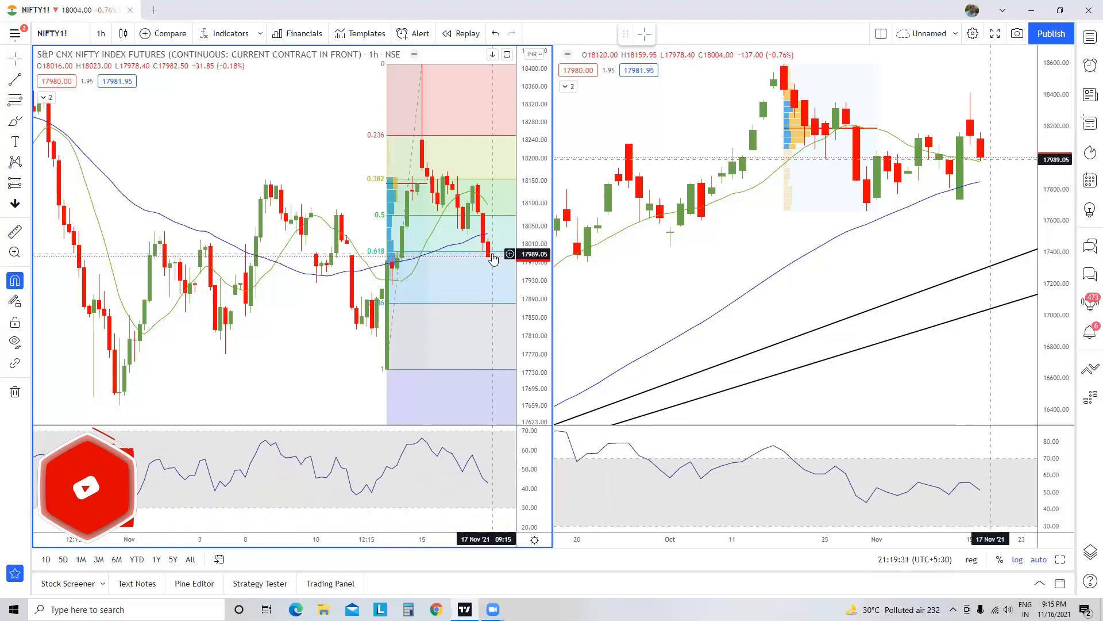
mouse_move(490, 181)
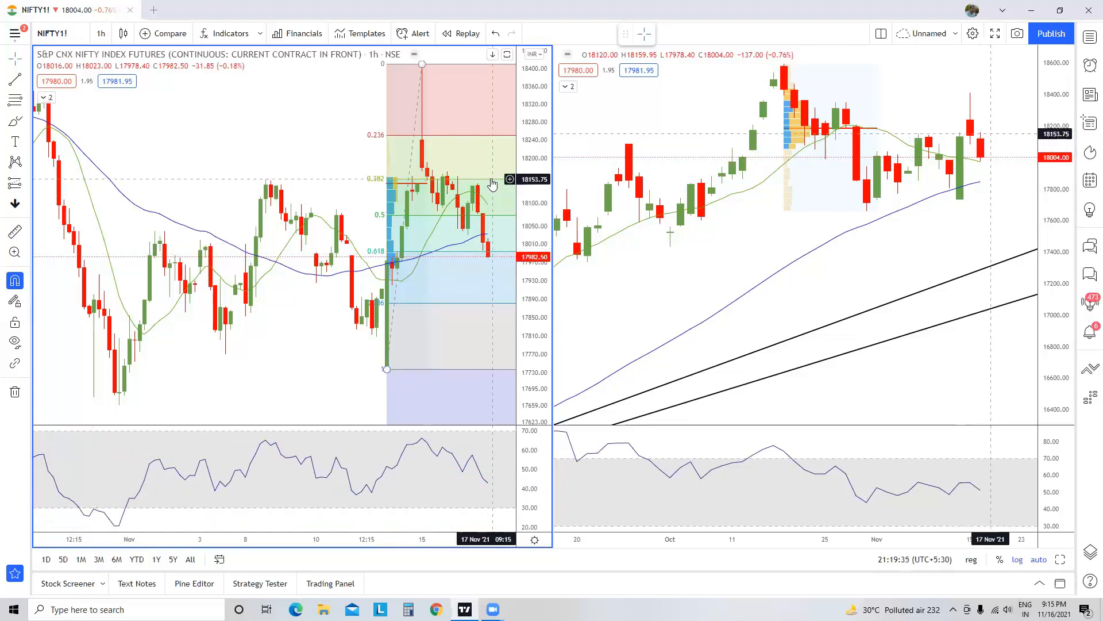
mouse_move(827, 135)
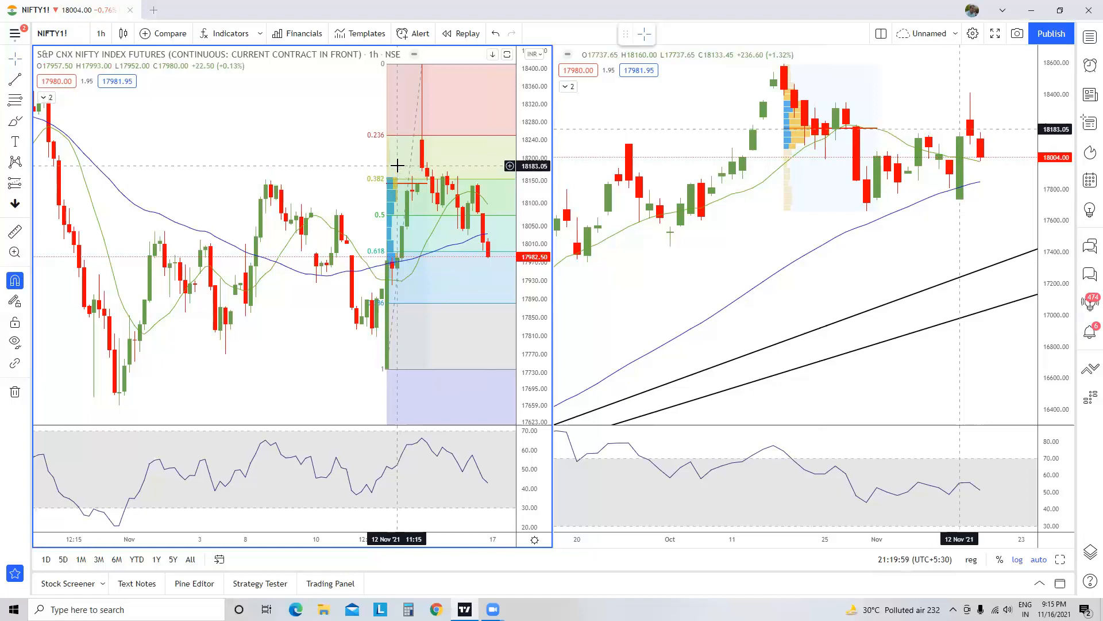
mouse_move(424, 223)
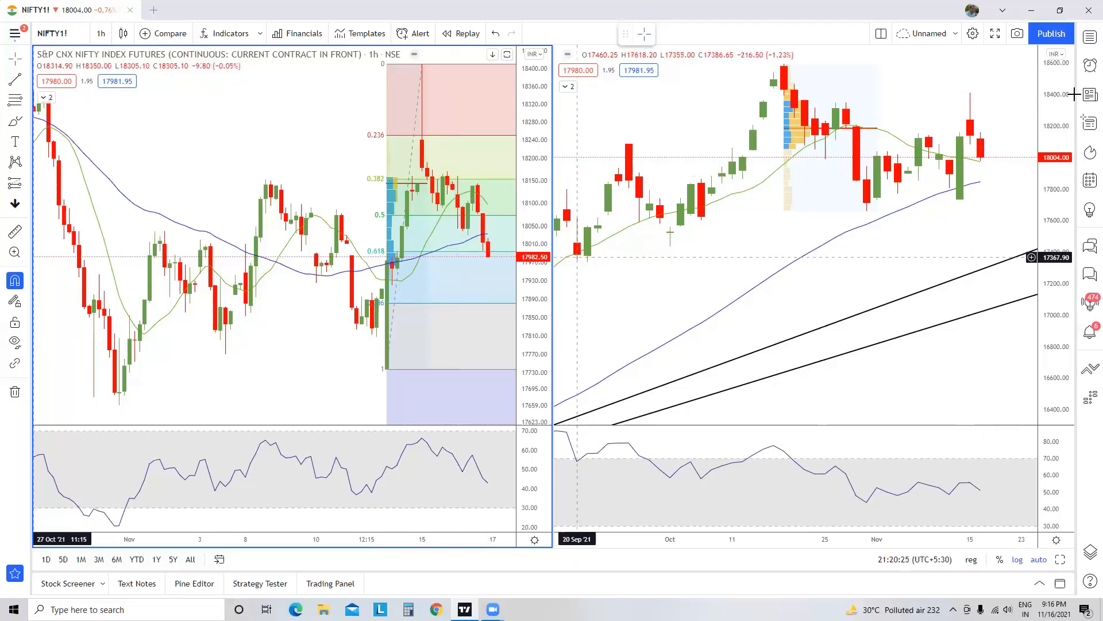
click(1090, 39)
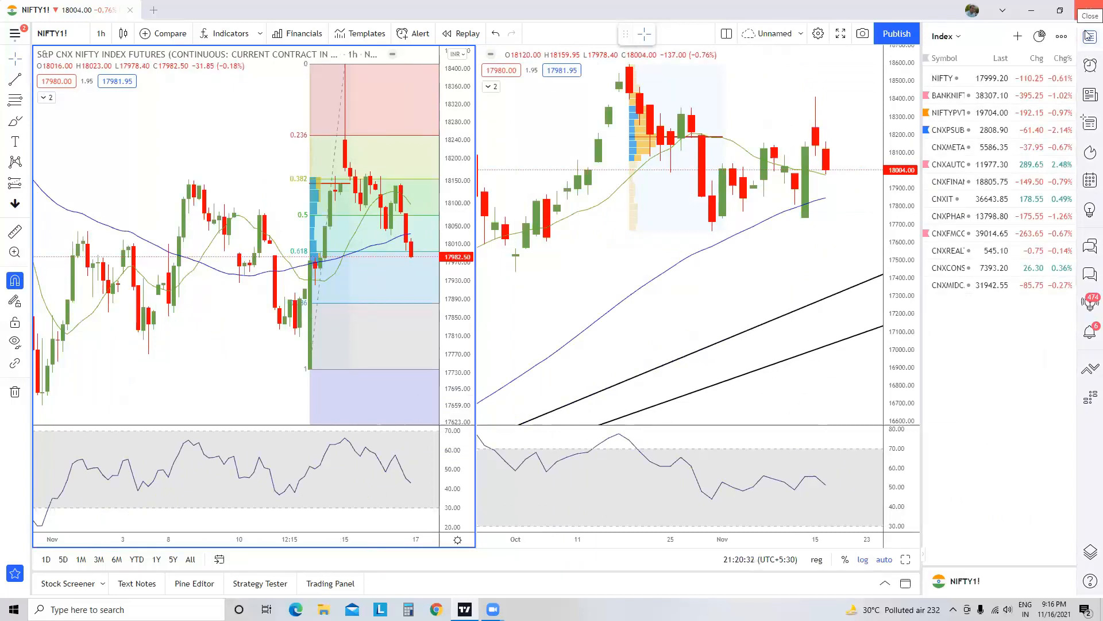
mouse_move(996, 172)
text(MARUTI)
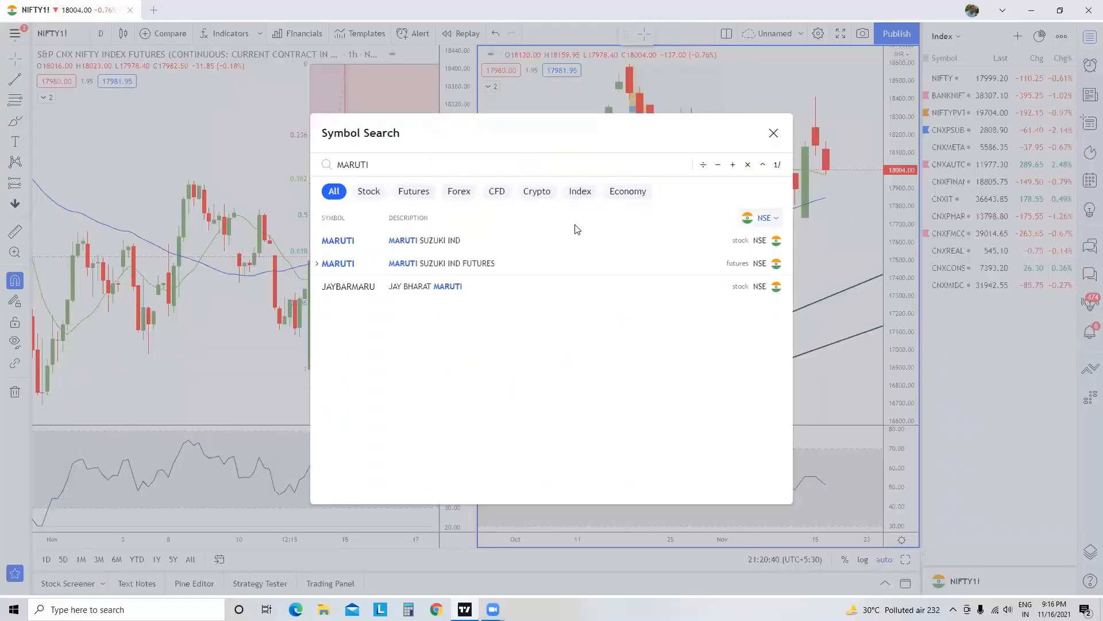
Step: Load MARUTI SUZUKI IND briefly, then return both panes to S&P CNX NIFTY INDEX FUTURES
click(338, 241)
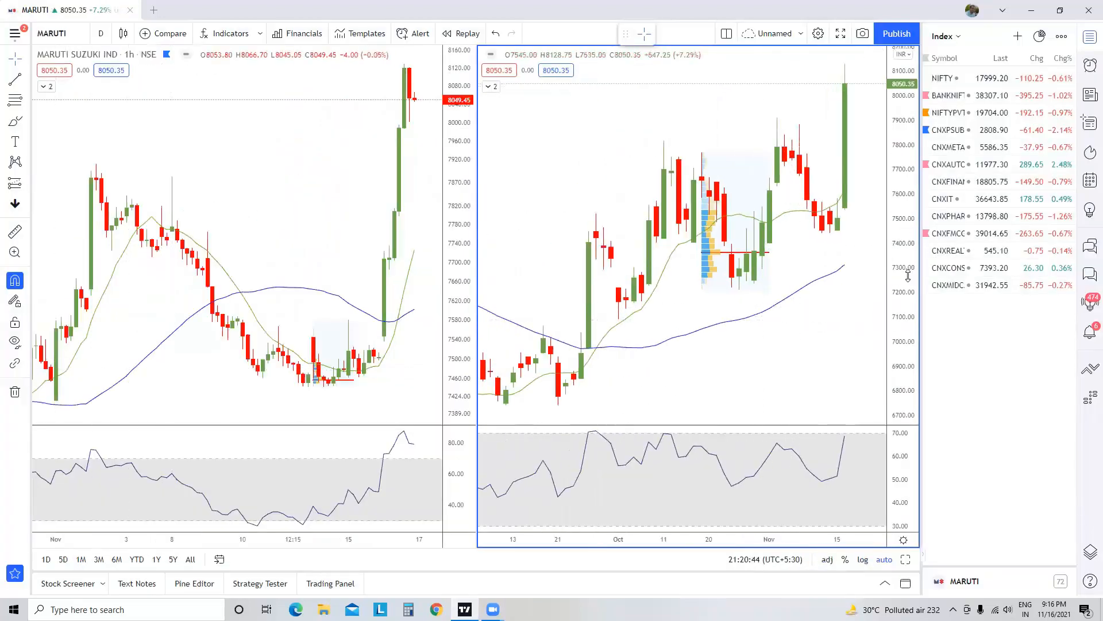
text(NIFTY)
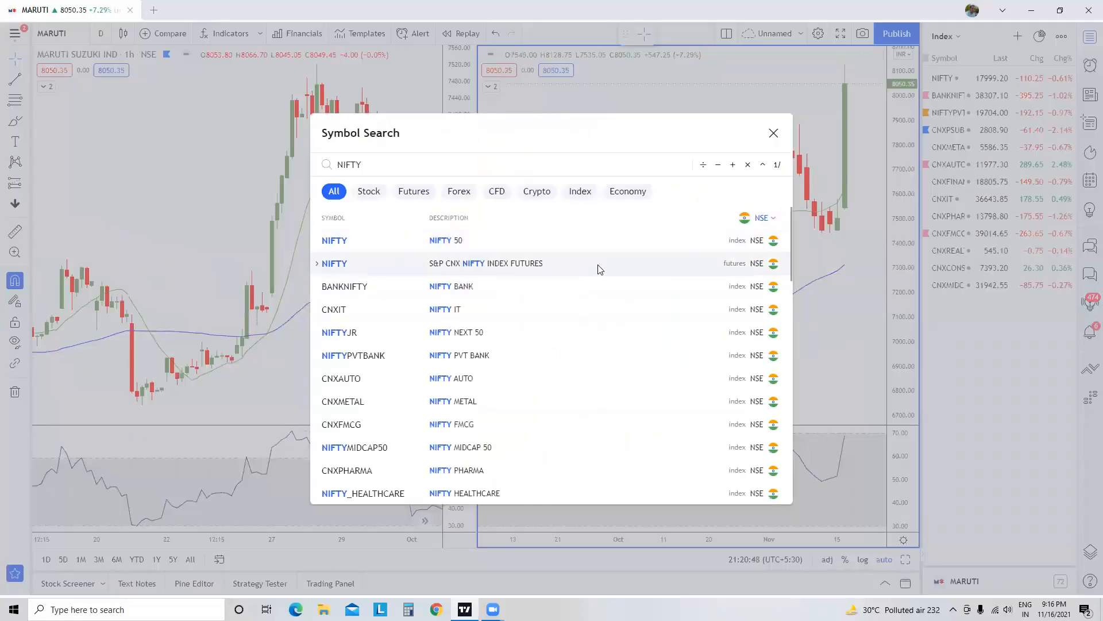
click(334, 263)
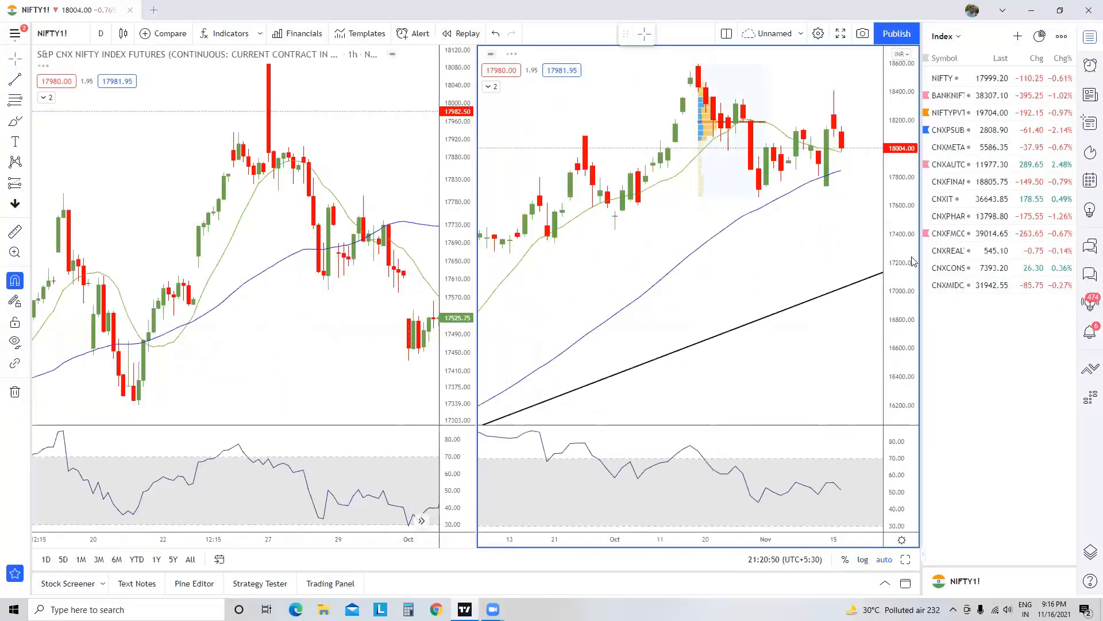